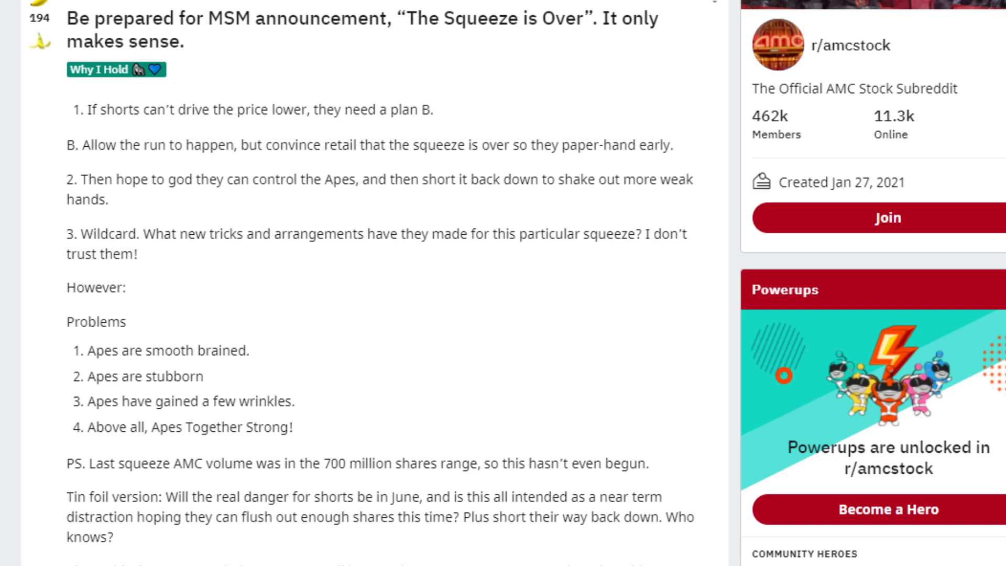
scroll("down", 3)
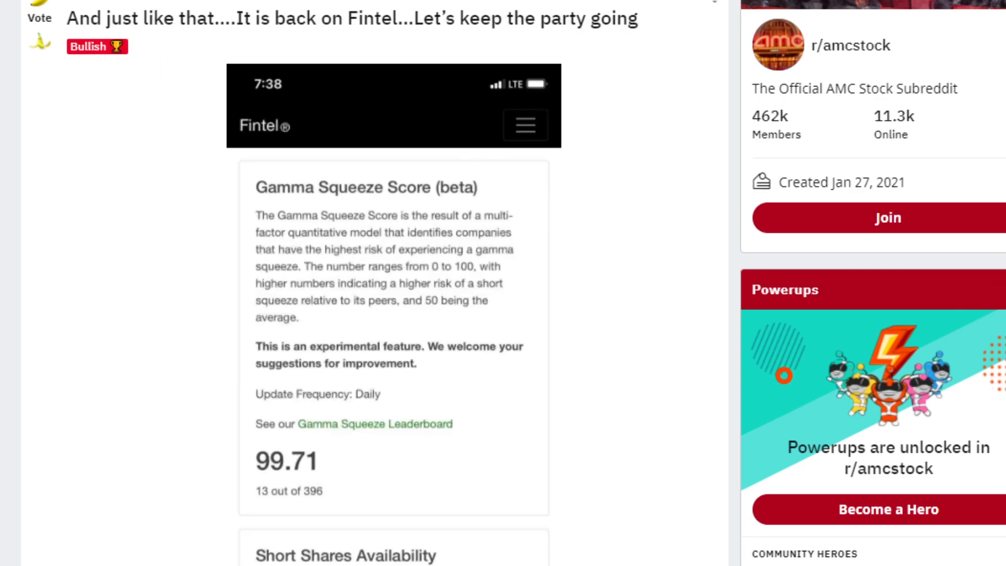
scroll("down", 3)
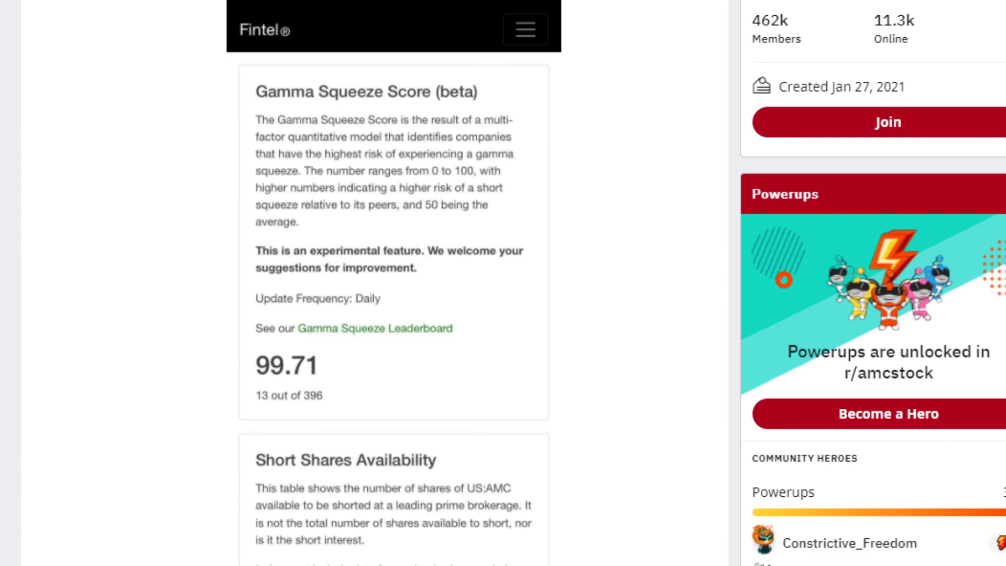
scroll("down", 3)
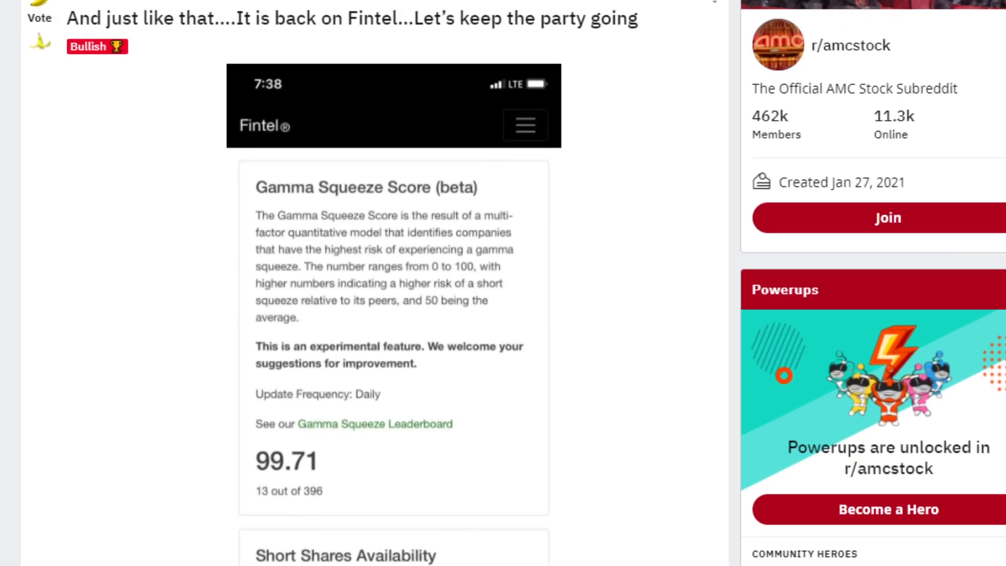
scroll("down", 3)
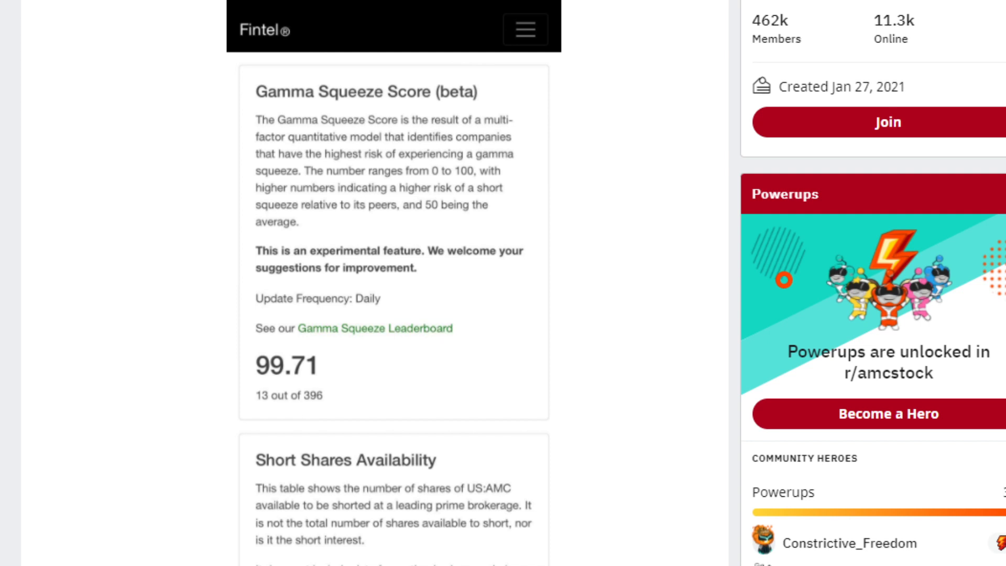
scroll("down", 3)
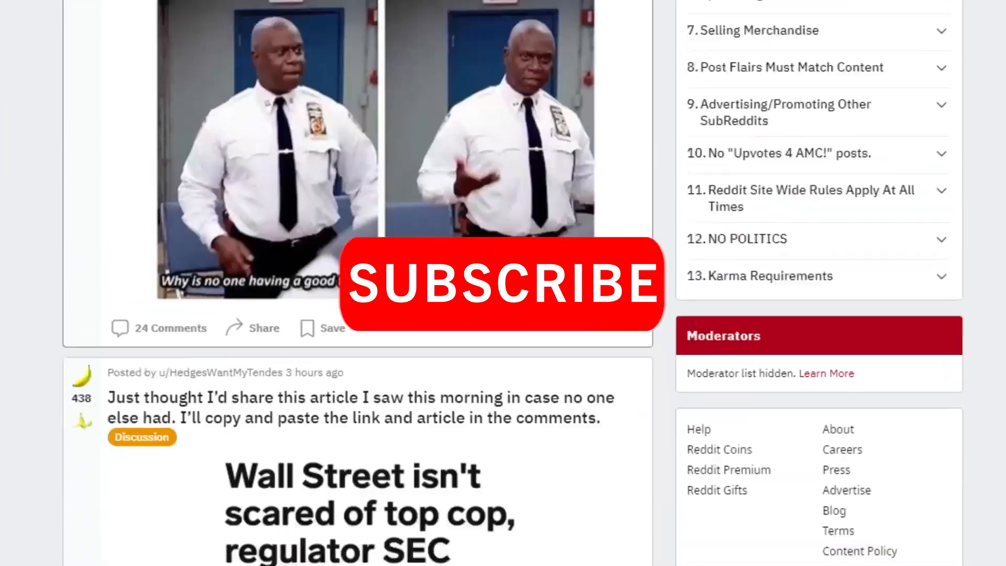
scroll("down", 3)
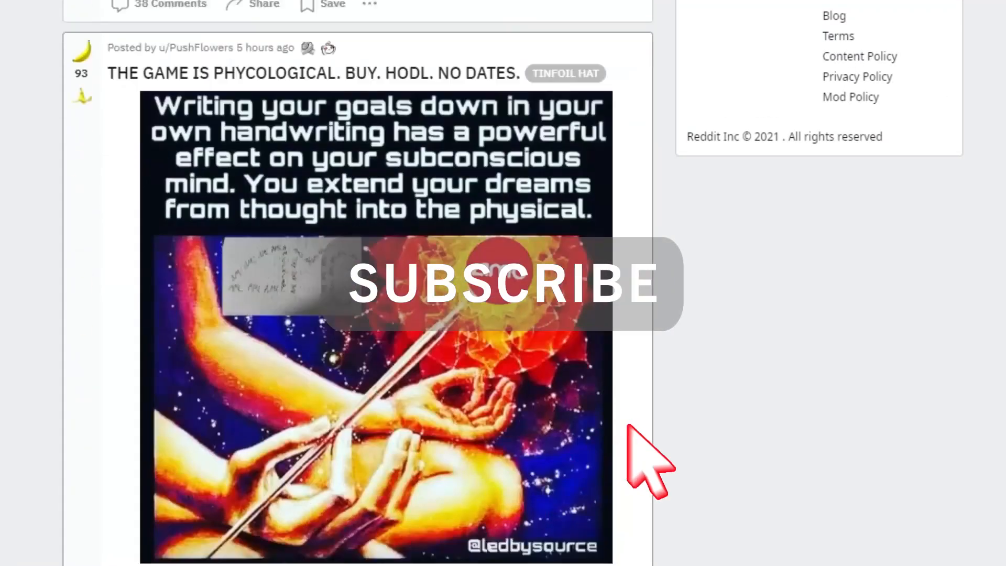
scroll("down", 3)
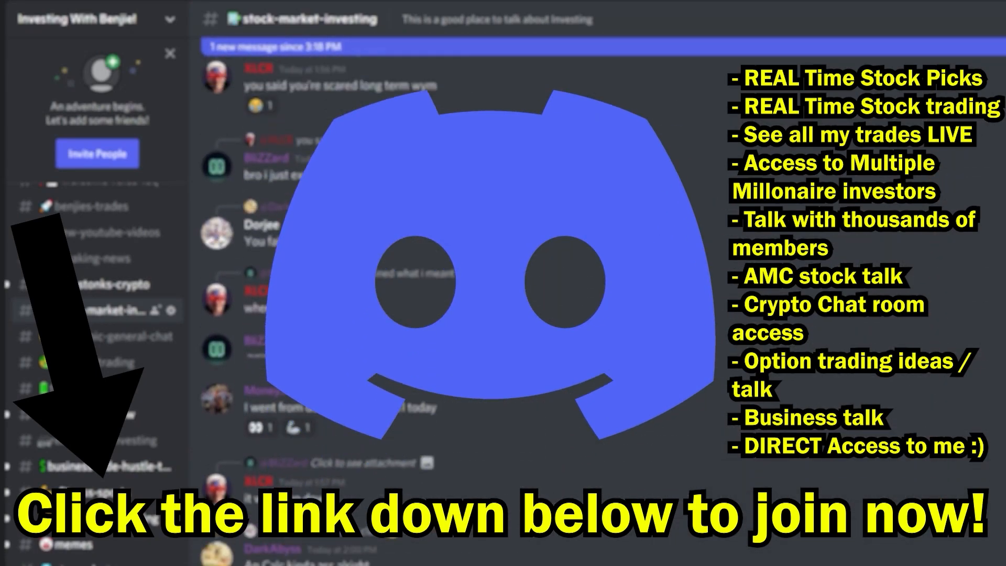
scroll("down", 3)
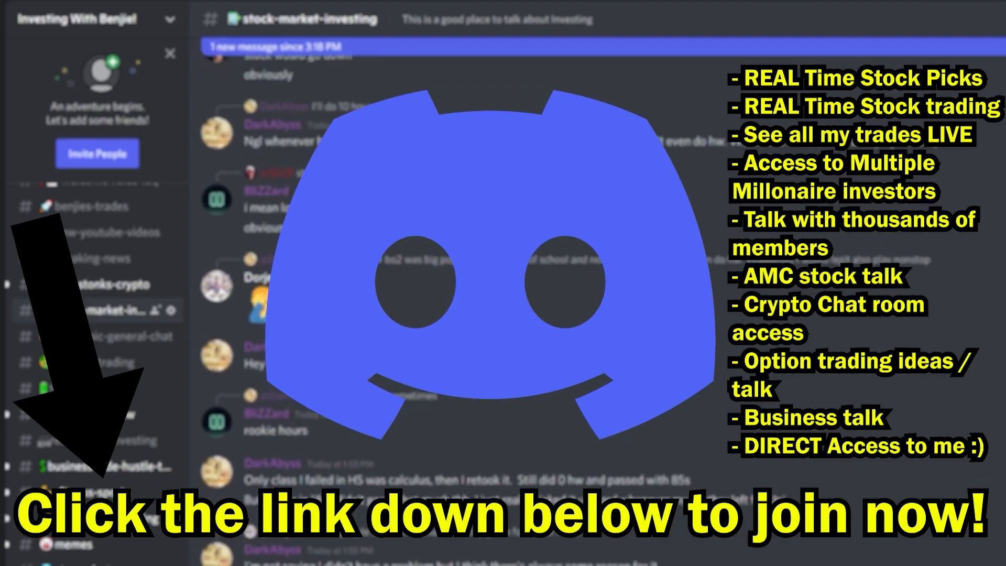